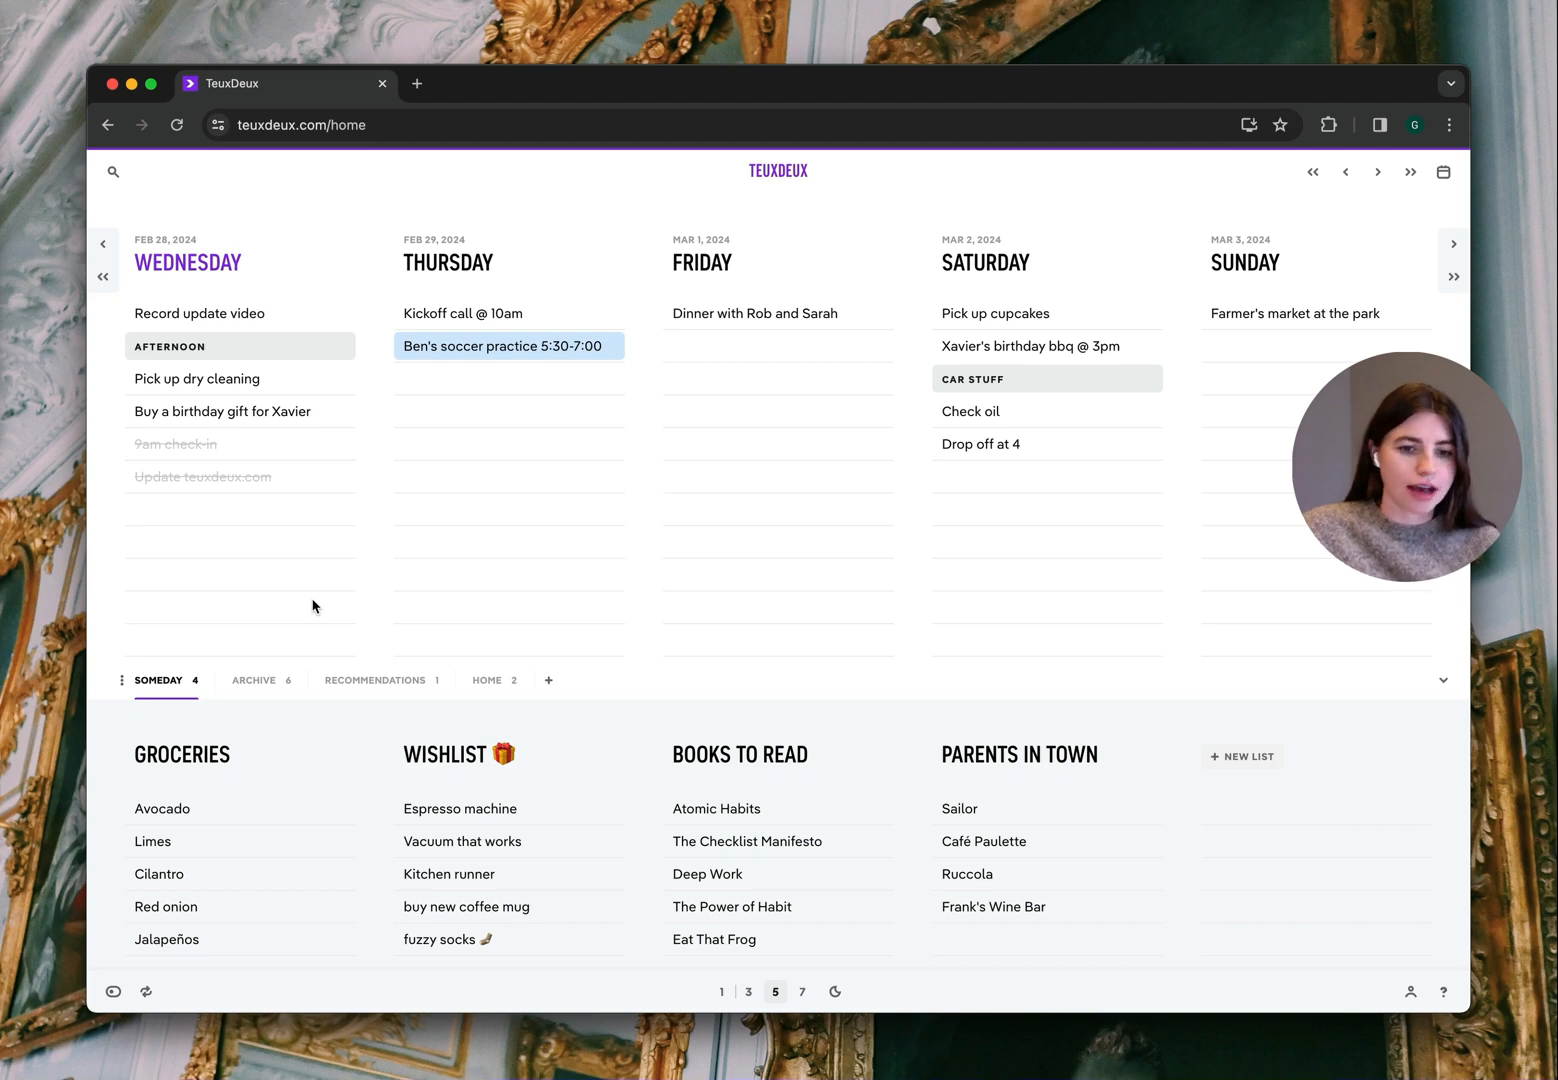
mouse_move(286, 612)
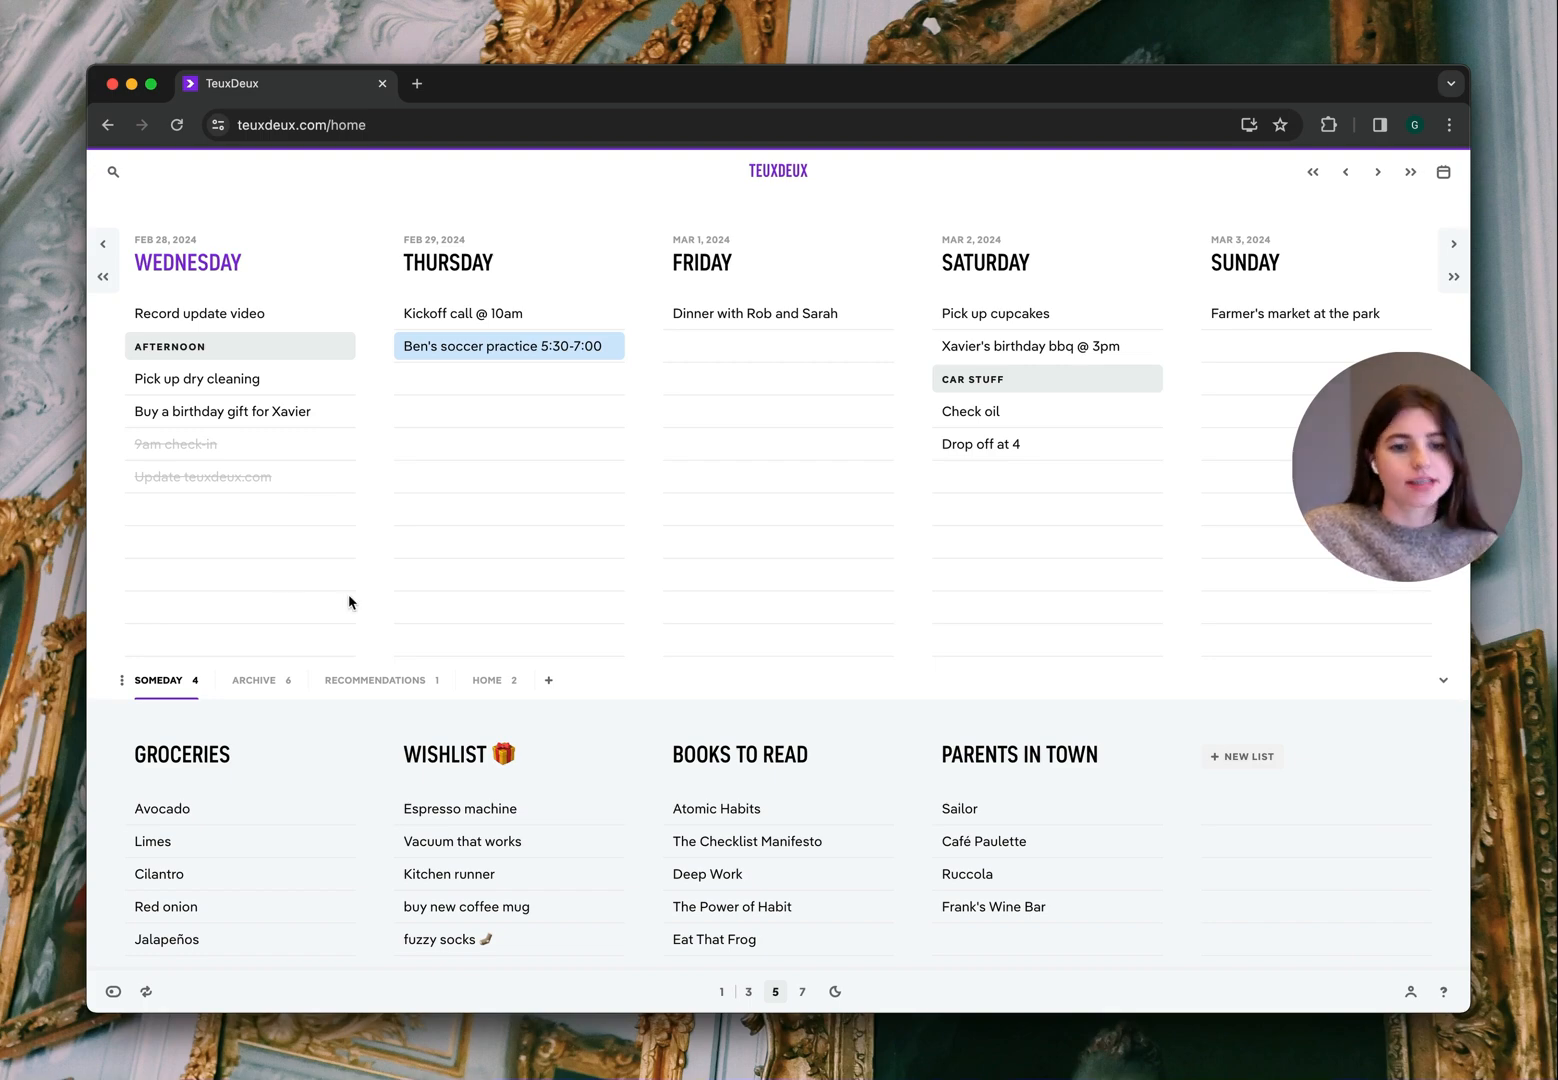
mouse_move(260, 680)
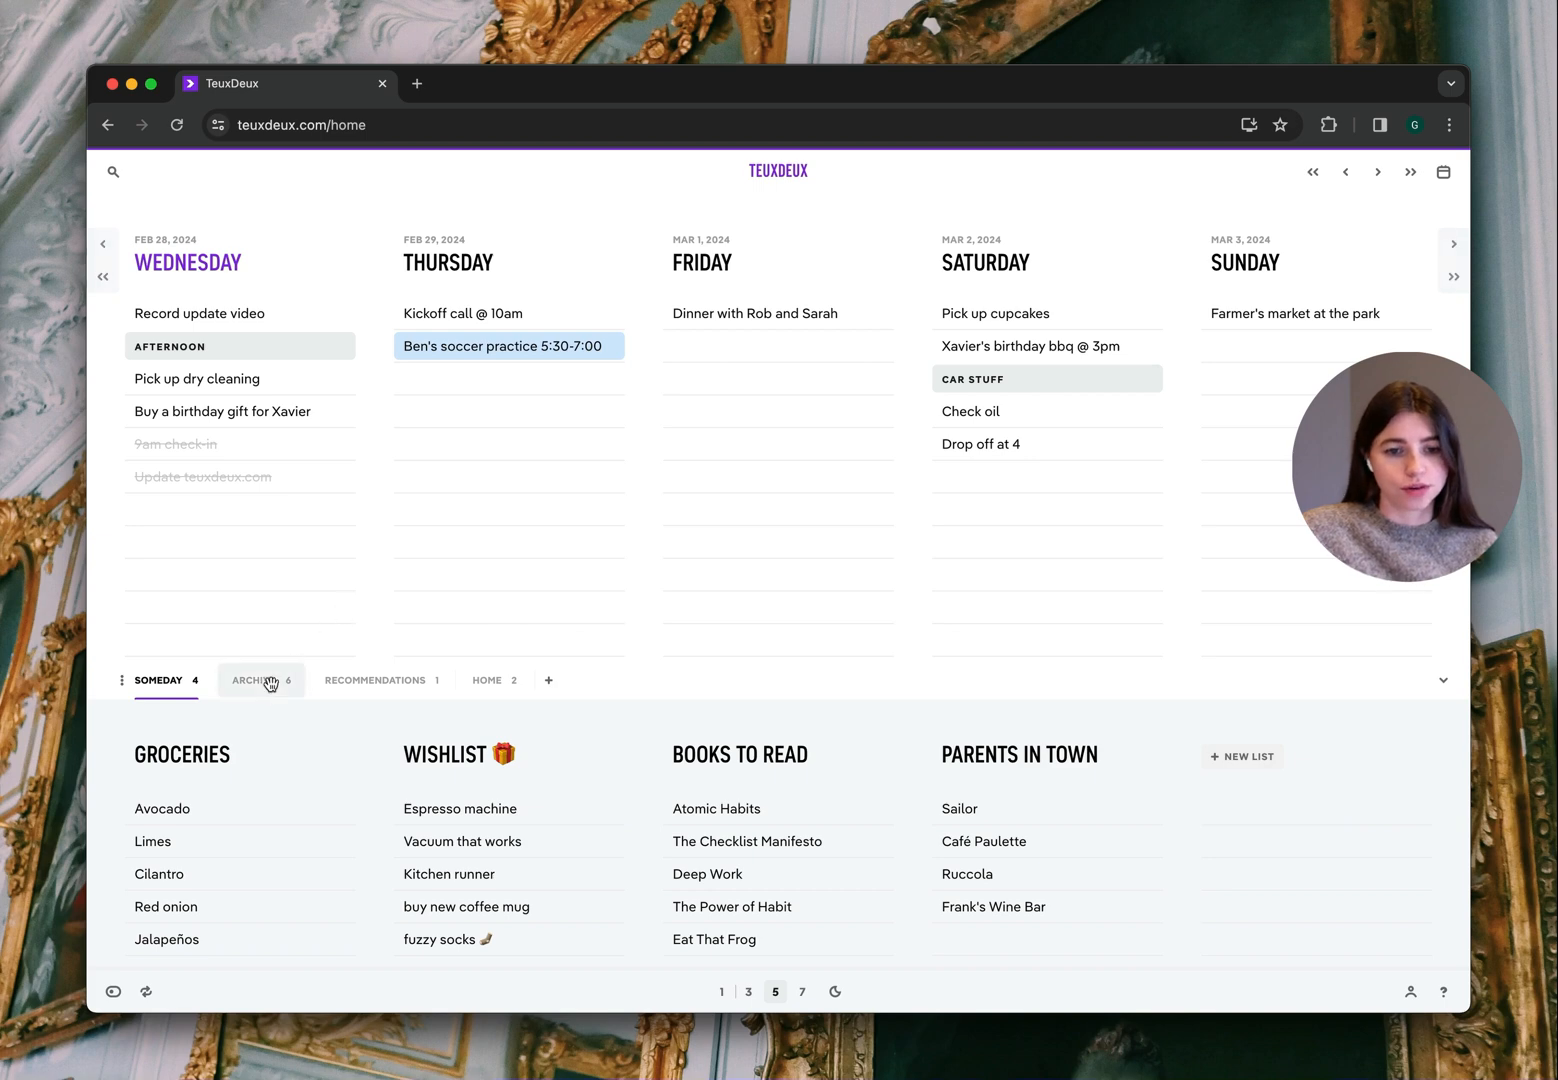
mouse_move(280, 654)
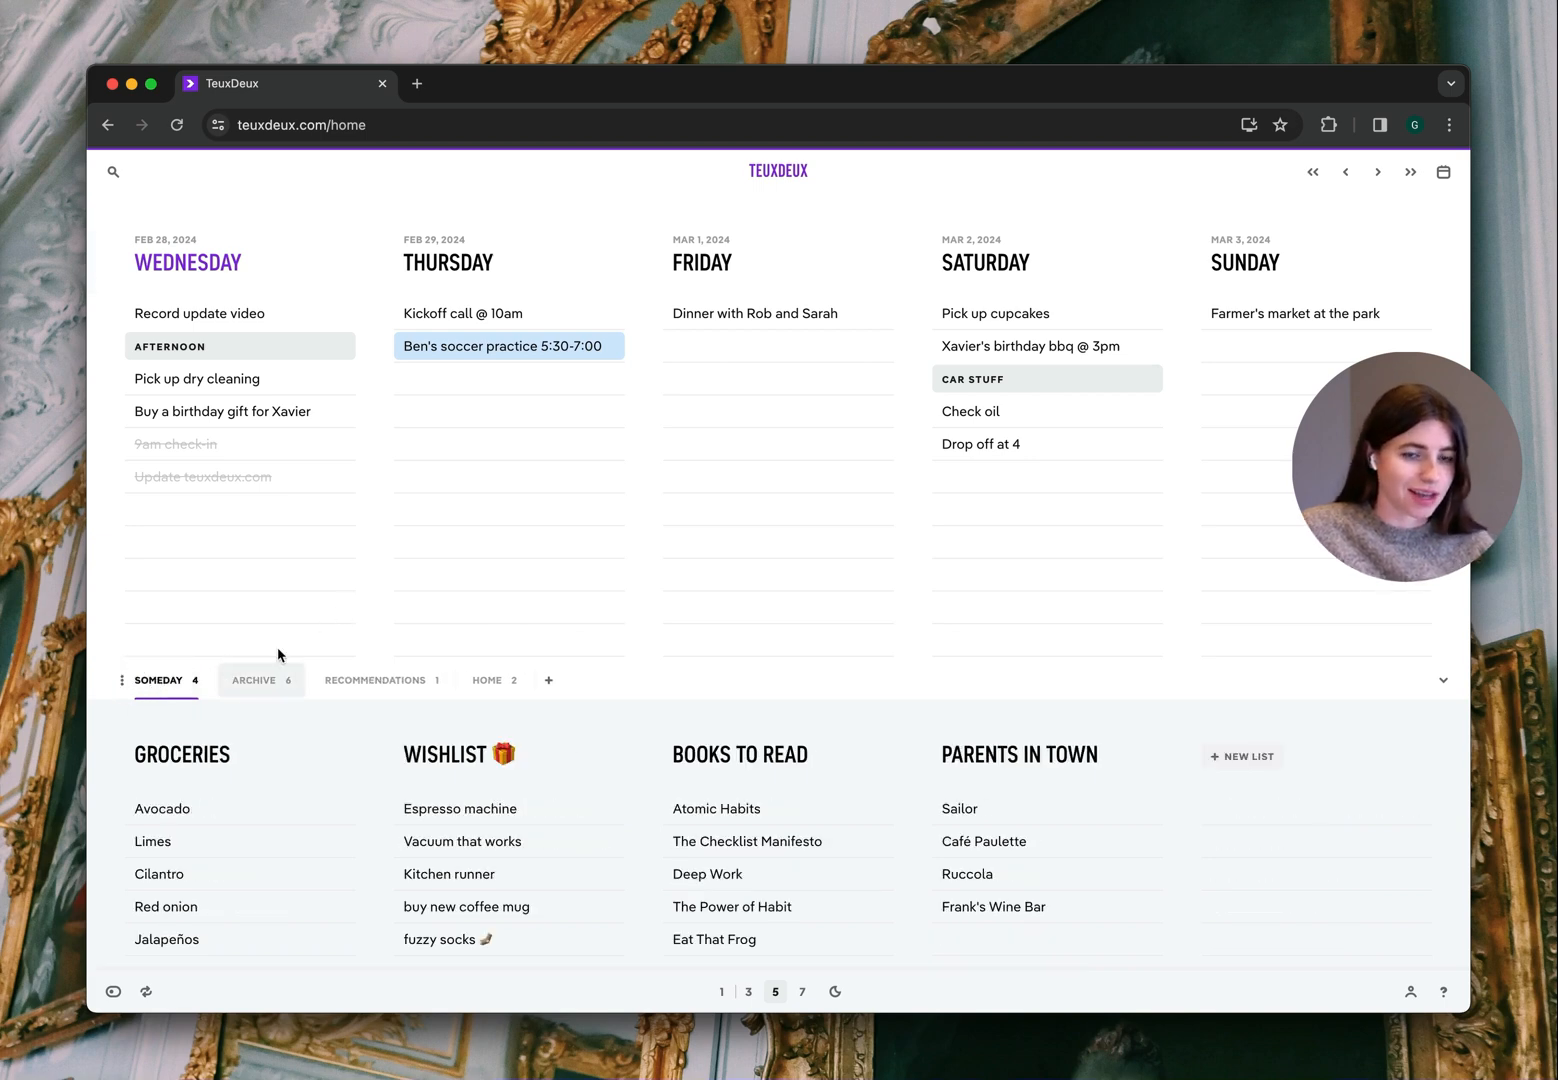
mouse_move(332, 634)
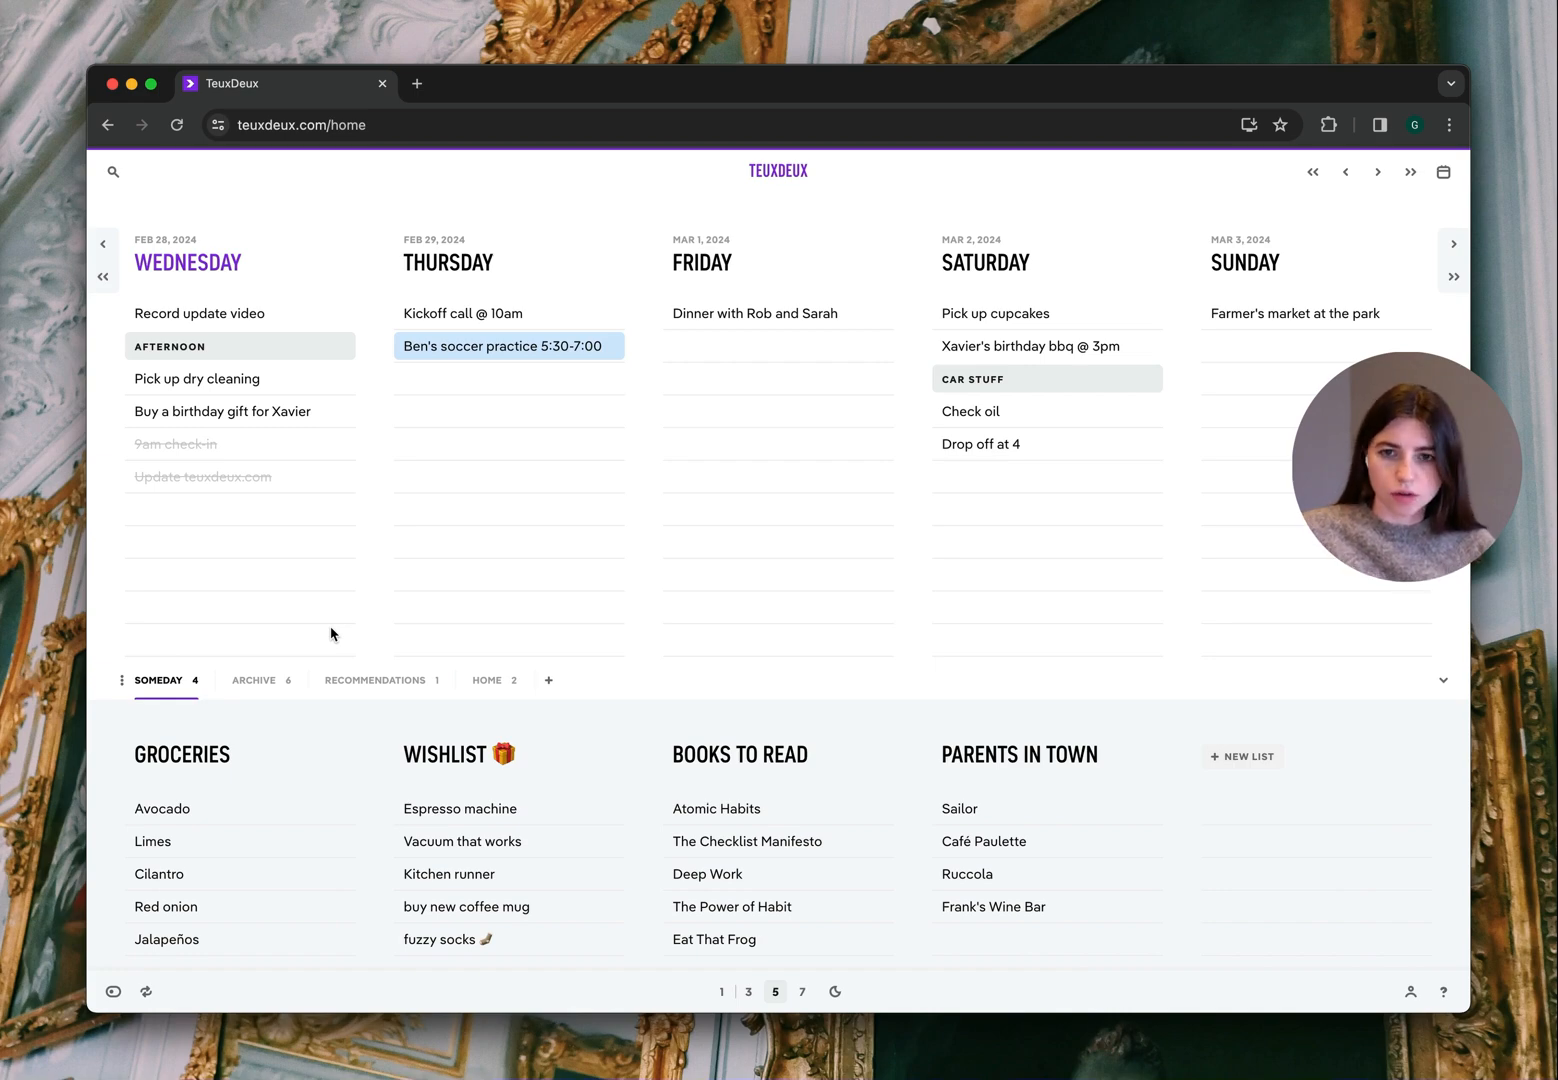
mouse_move(146, 992)
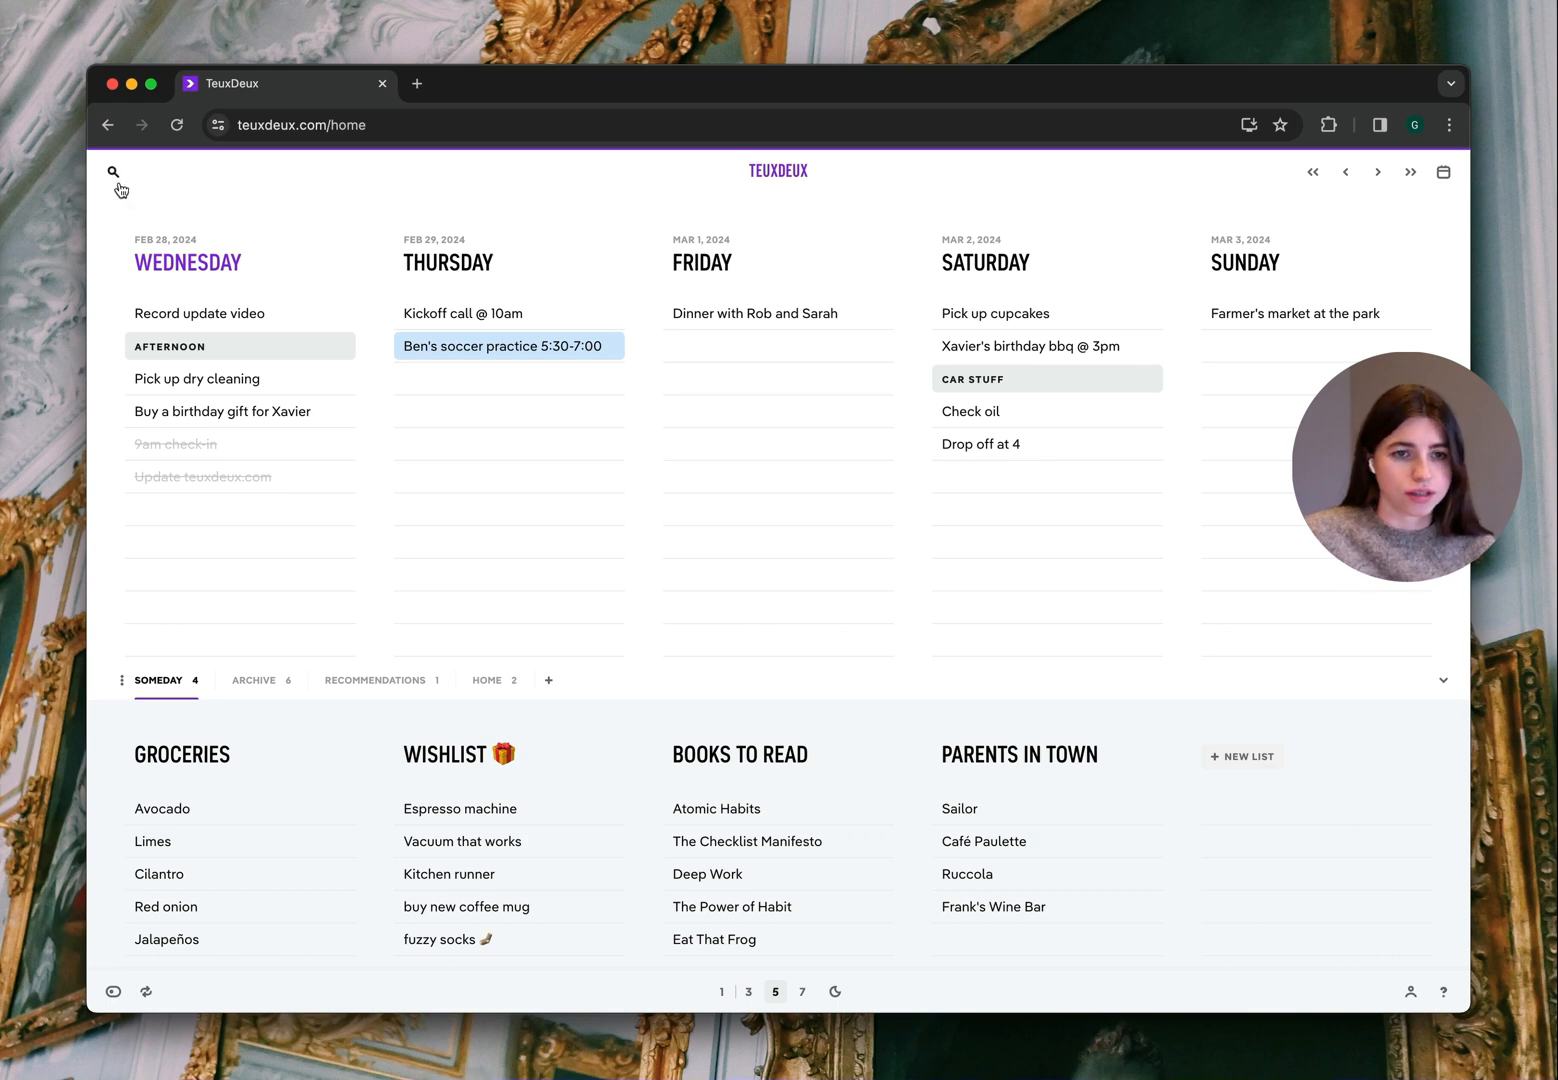
mouse_move(1412, 172)
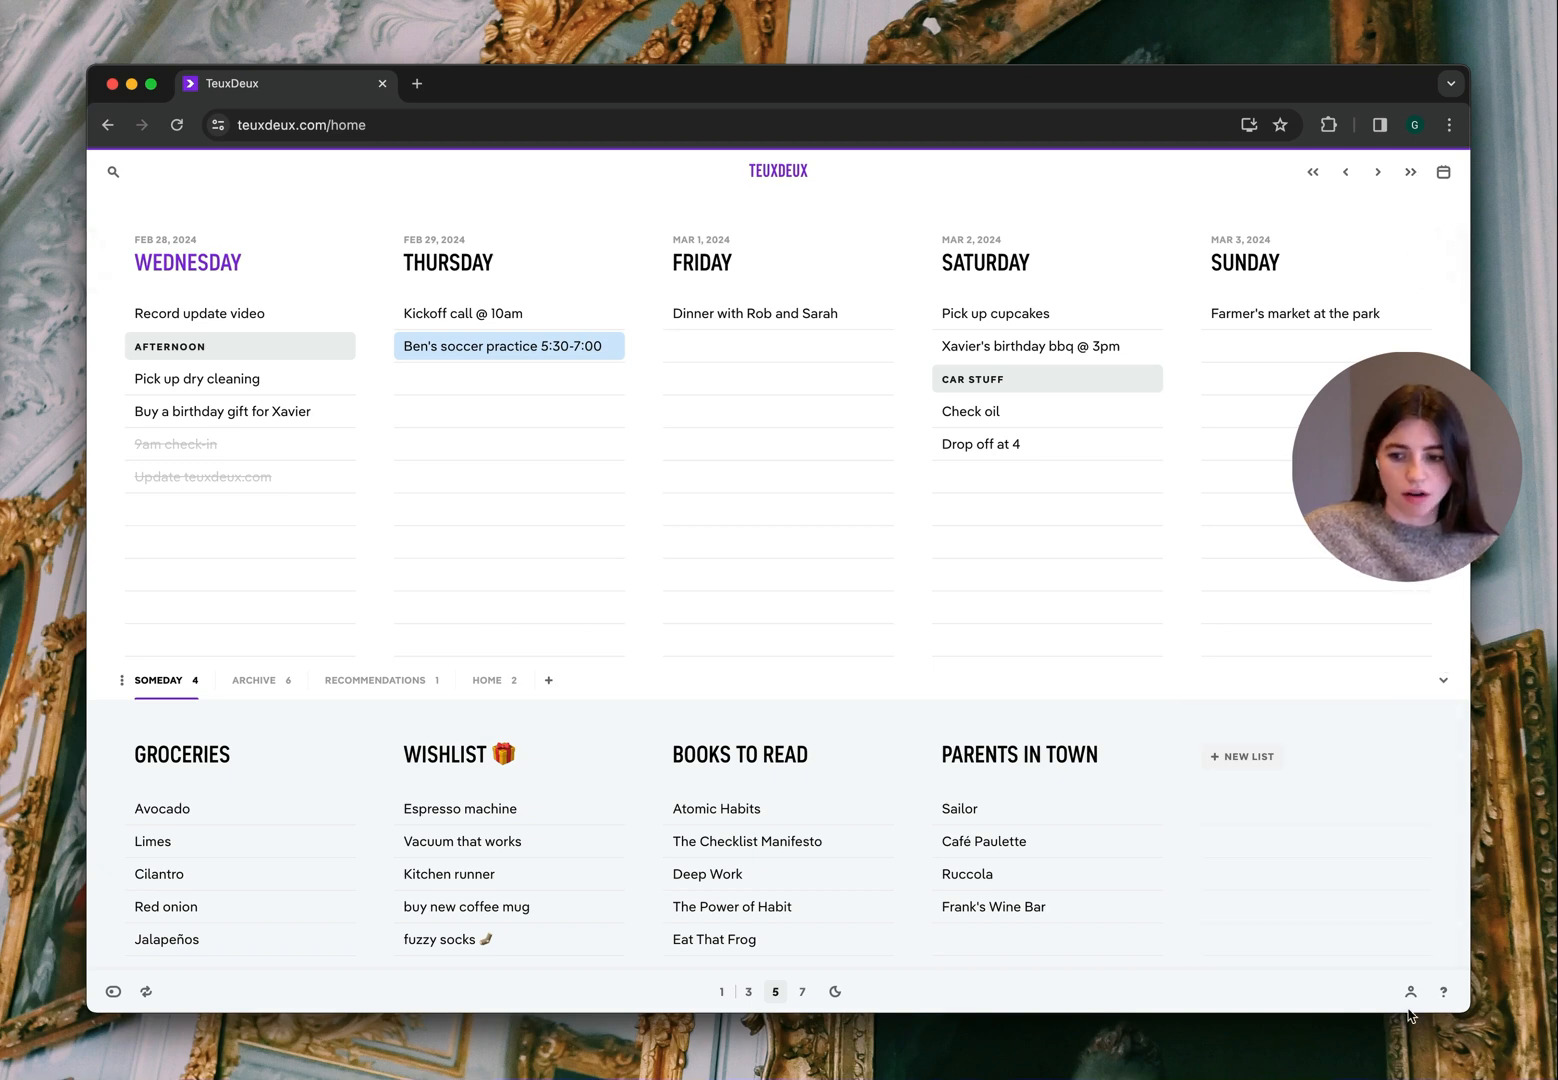
mouse_move(1410, 992)
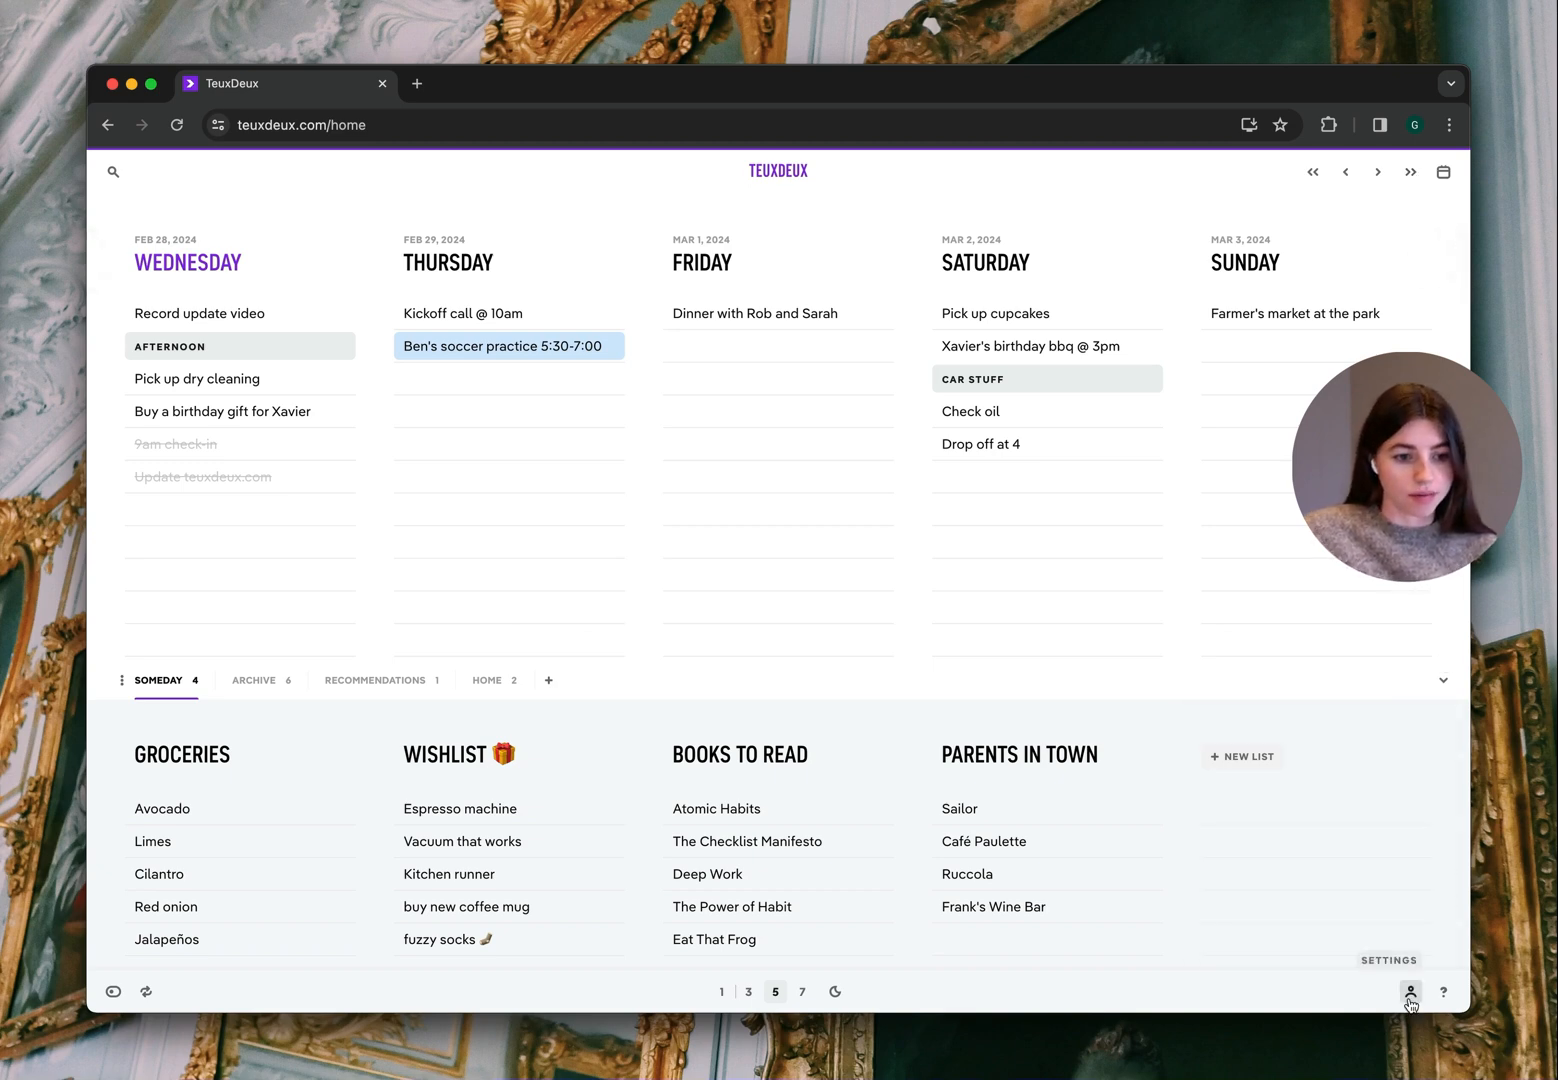
mouse_move(960, 988)
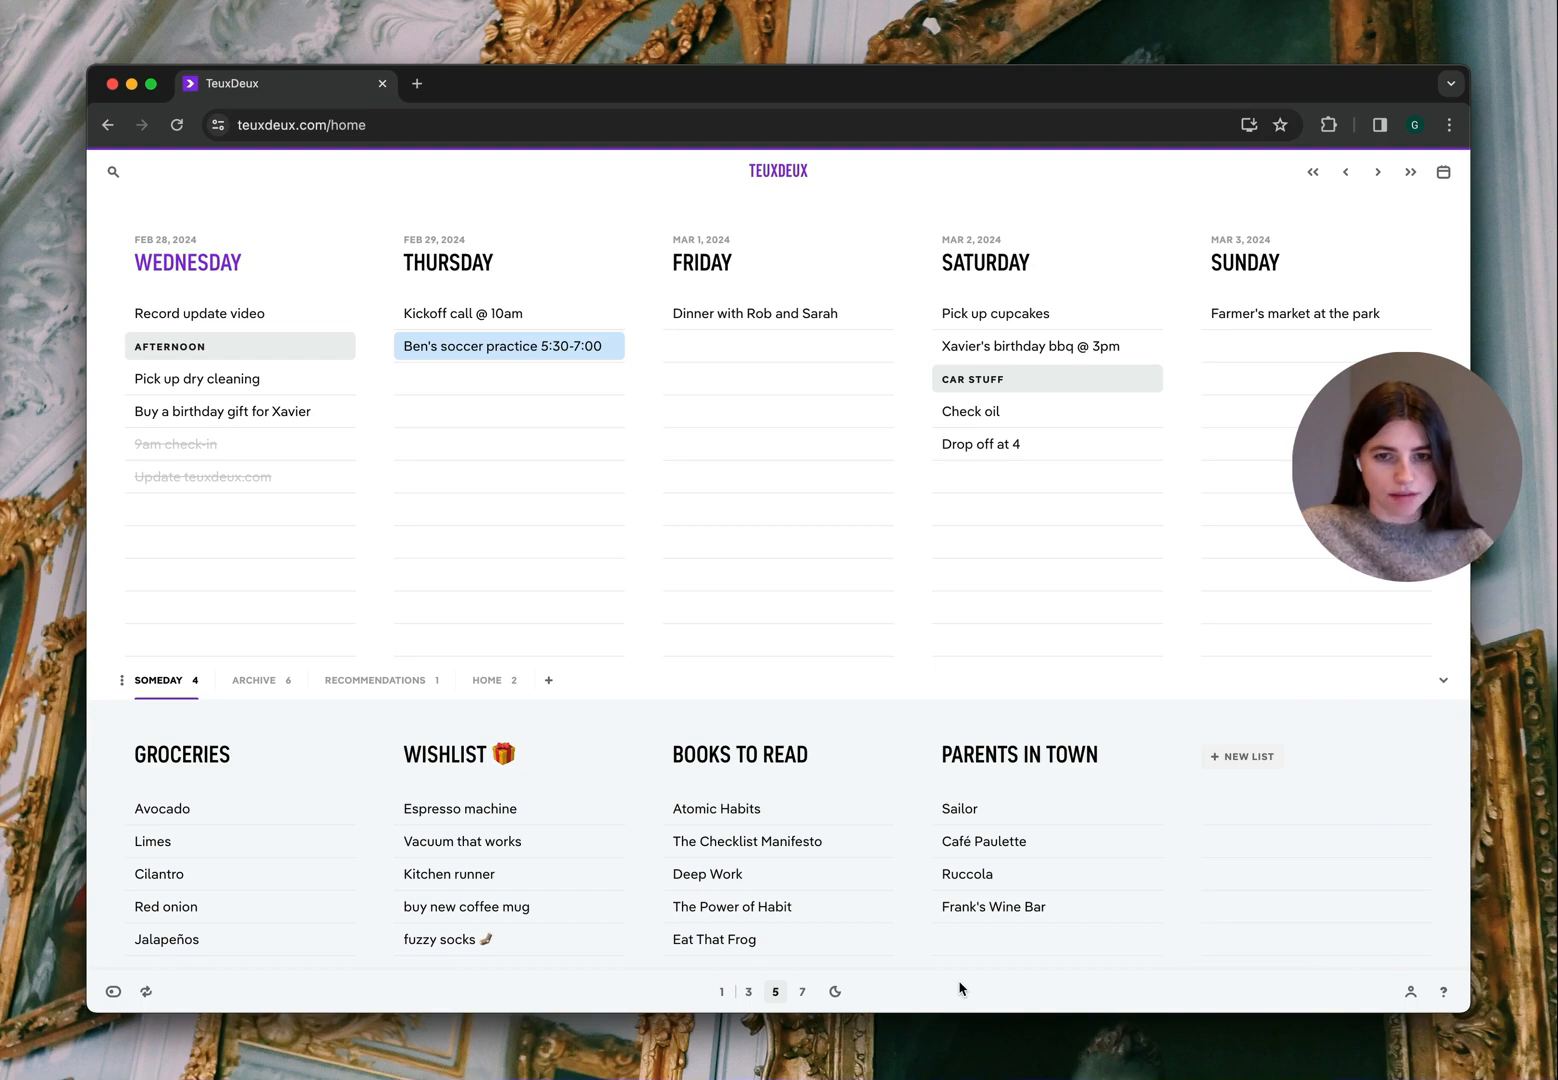
Switch through the three-day and seven-day layouts, then focus on Wednesday's list alone
left_click(748, 992)
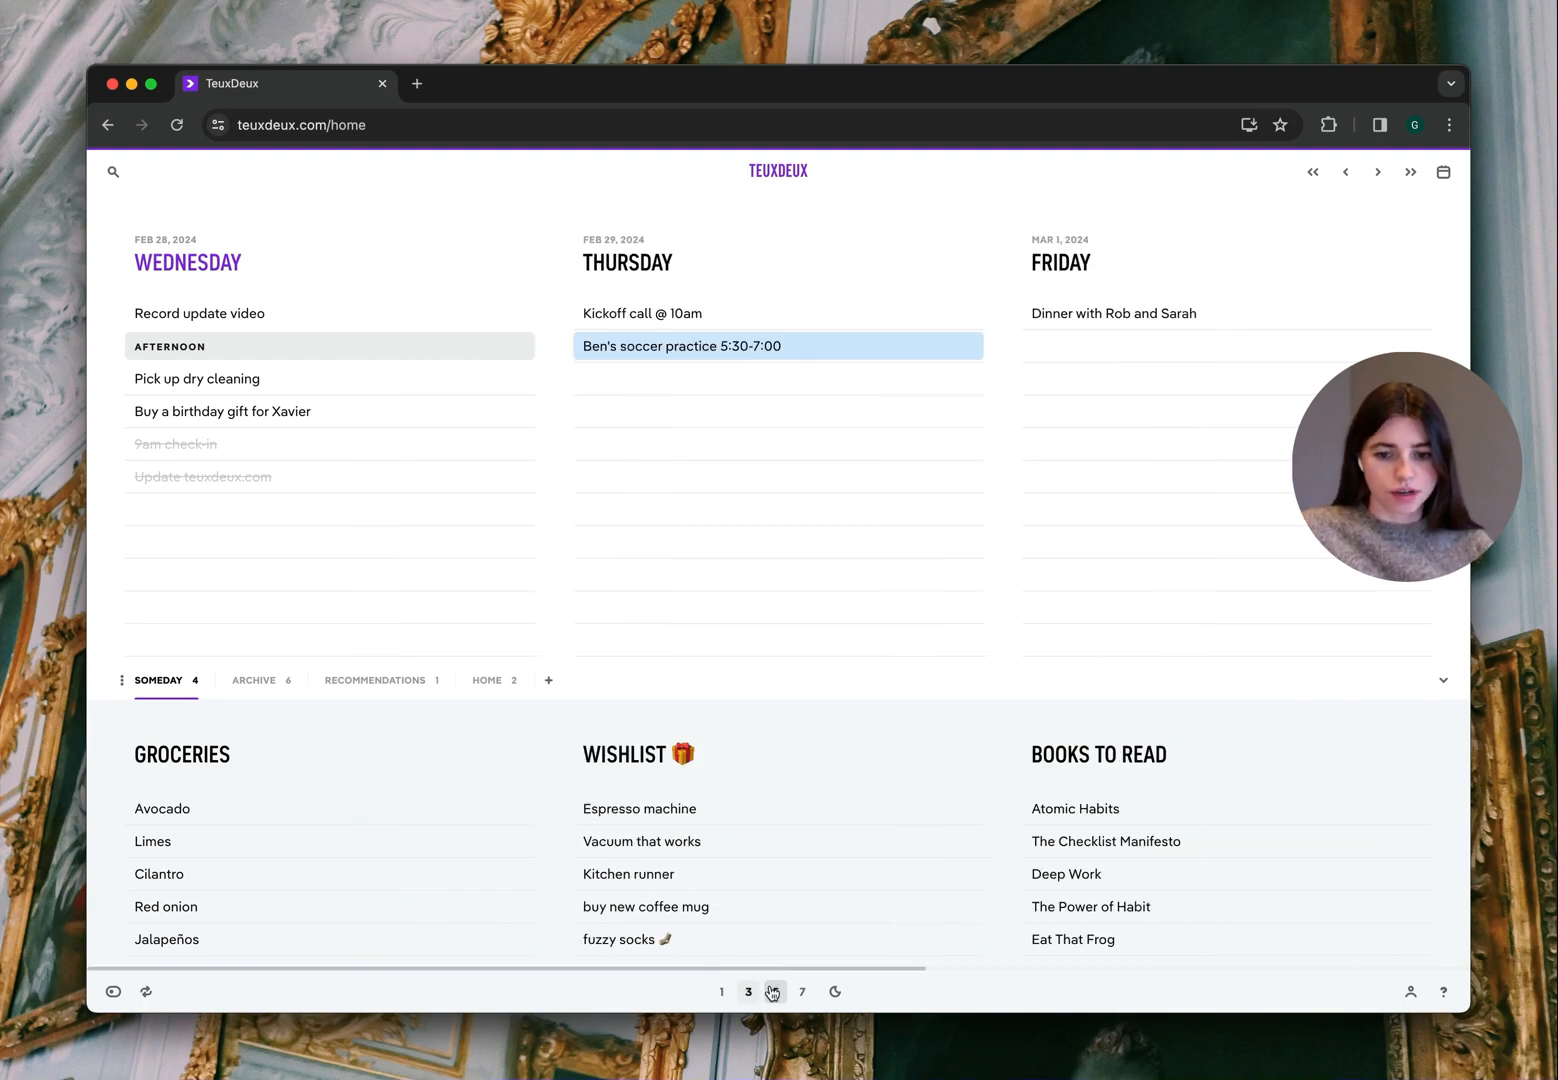
left_click(802, 992)
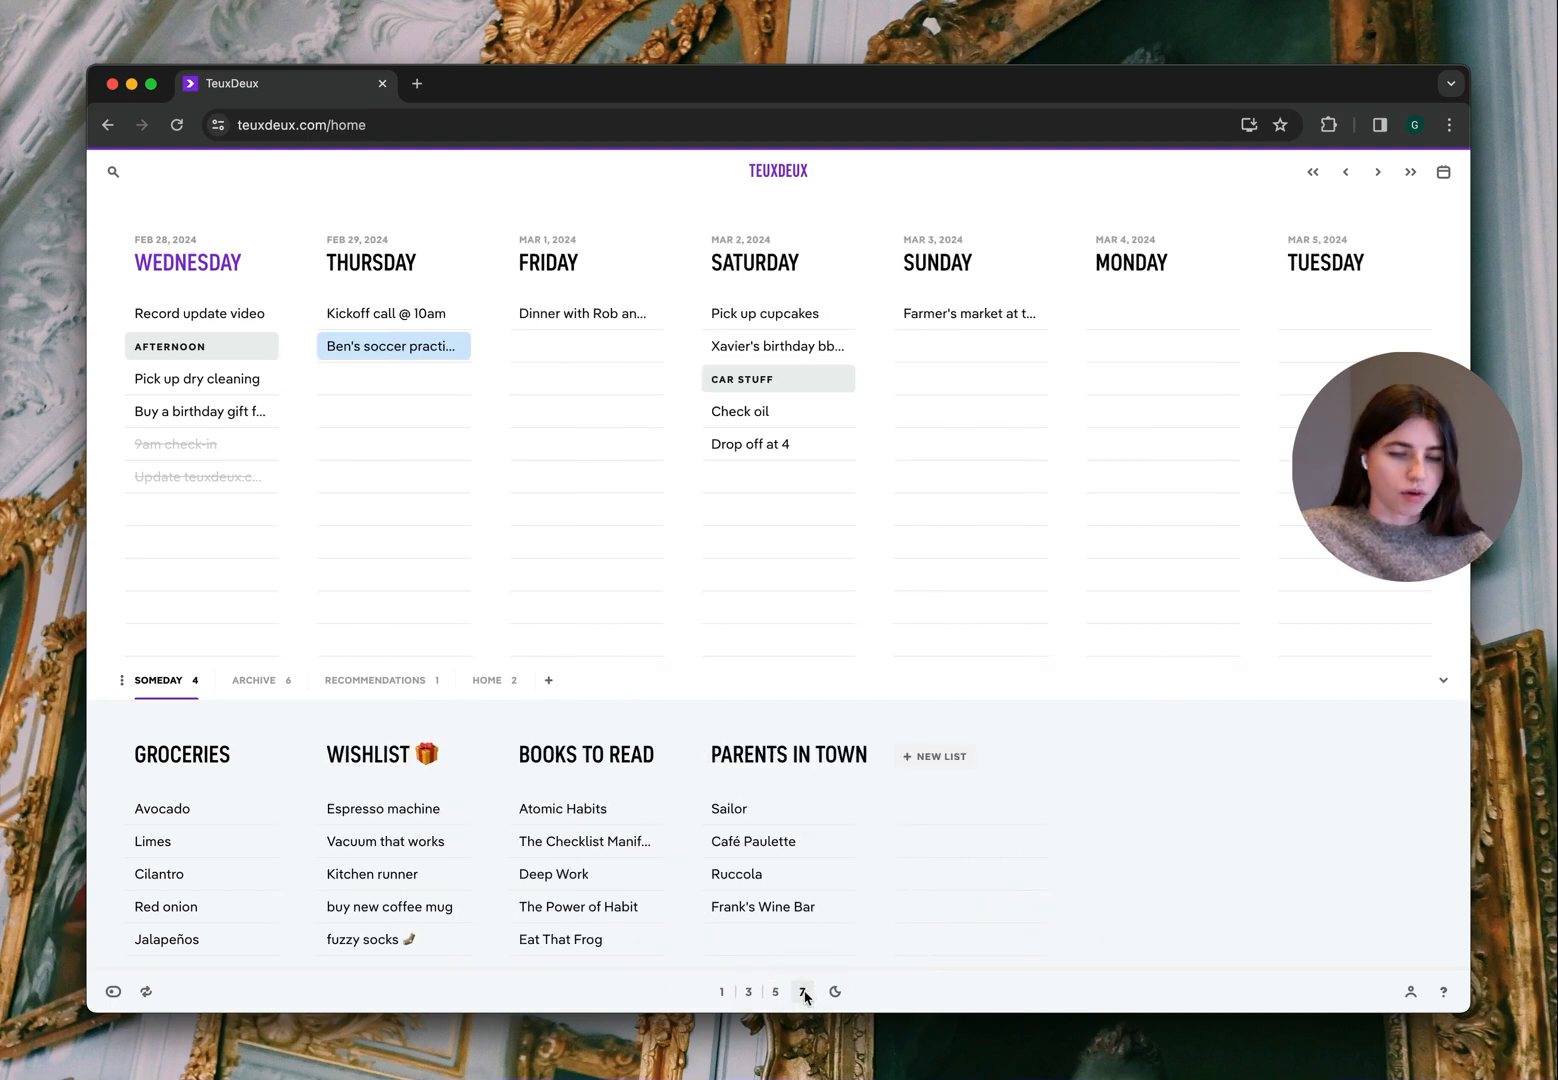
left_click(720, 992)
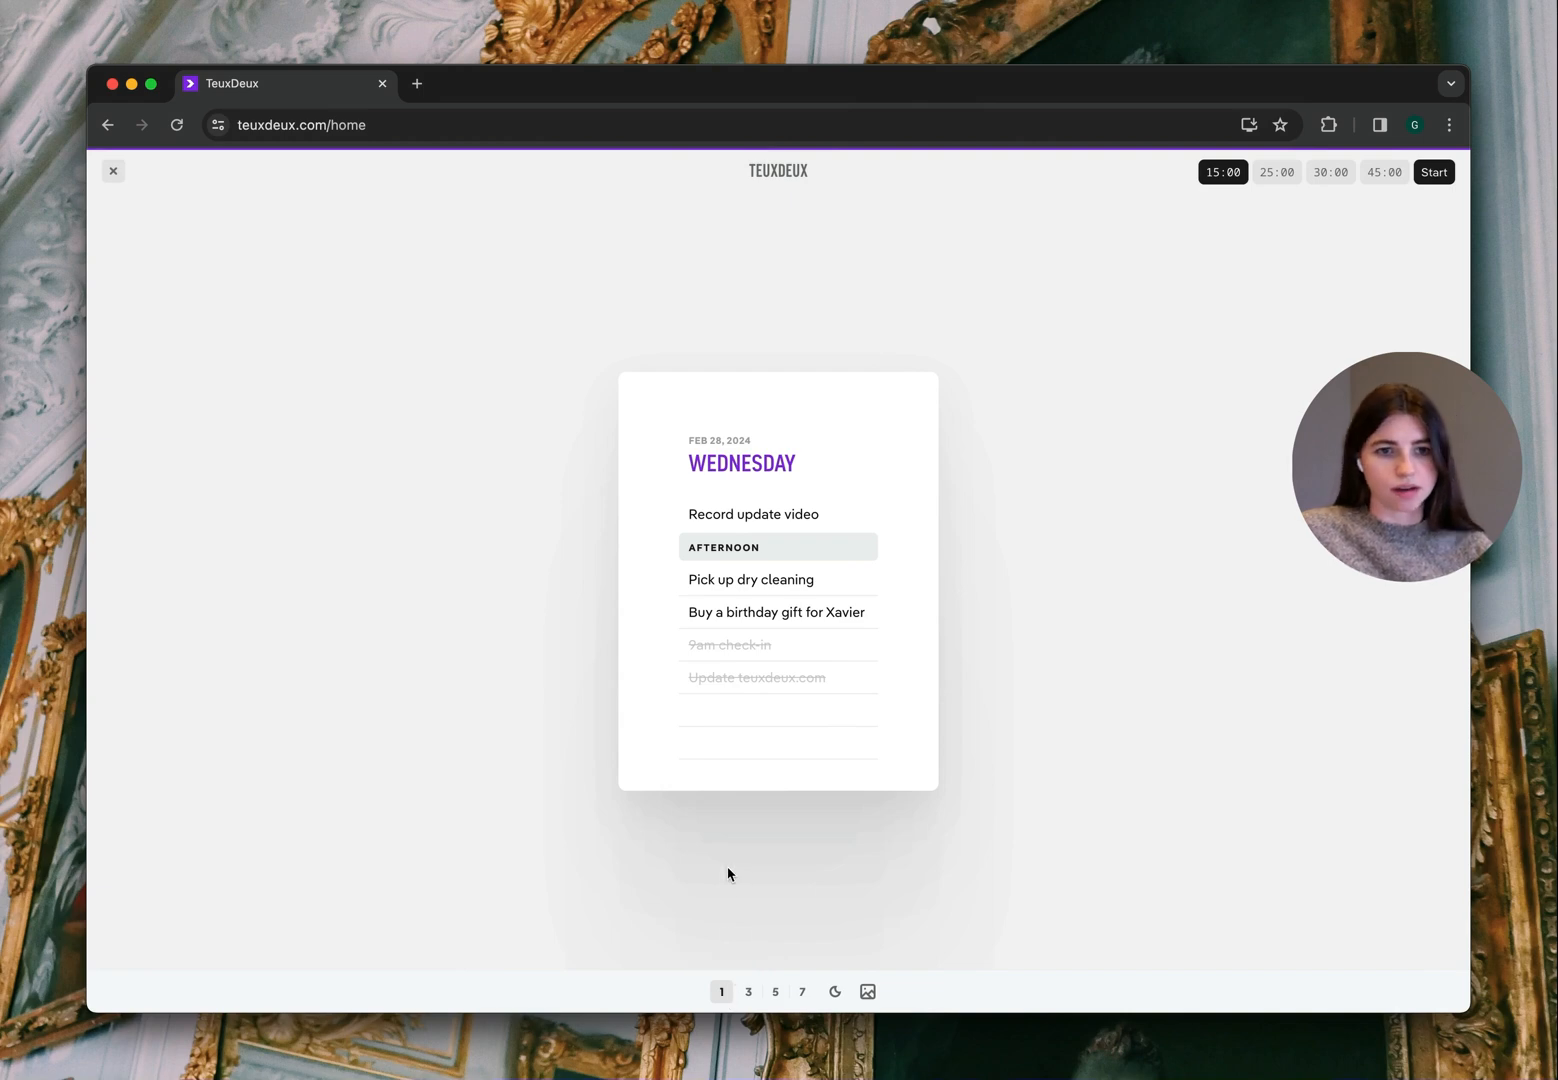
mouse_move(716, 888)
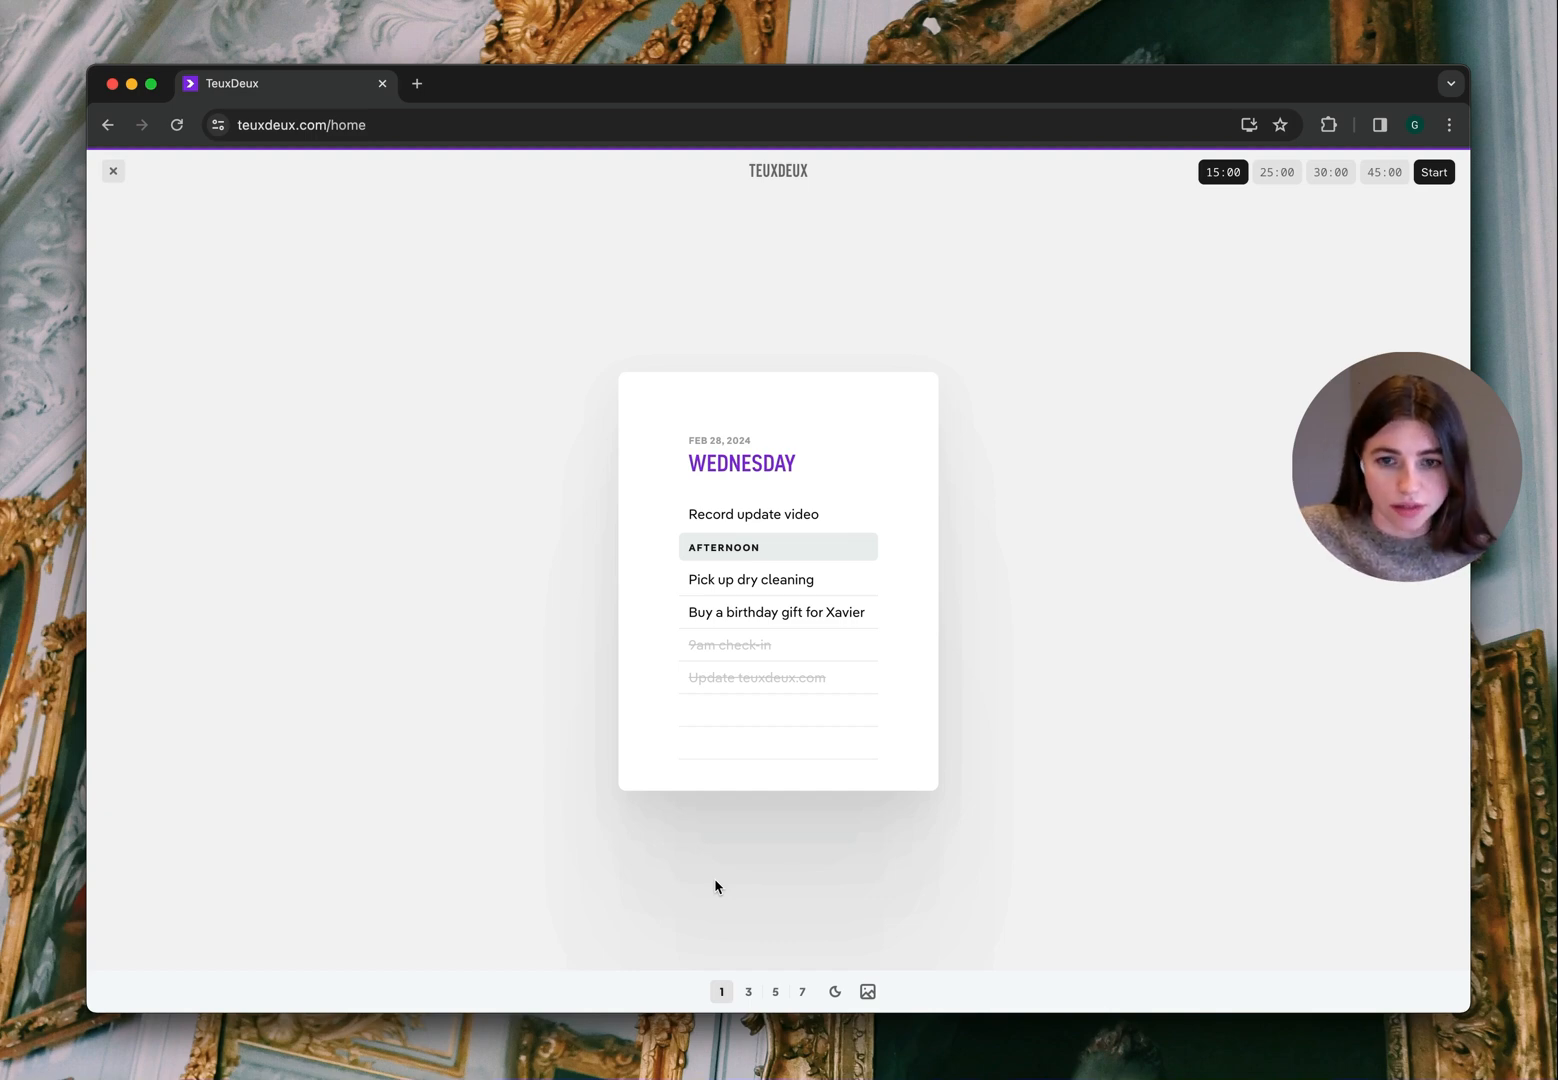
mouse_move(1050, 576)
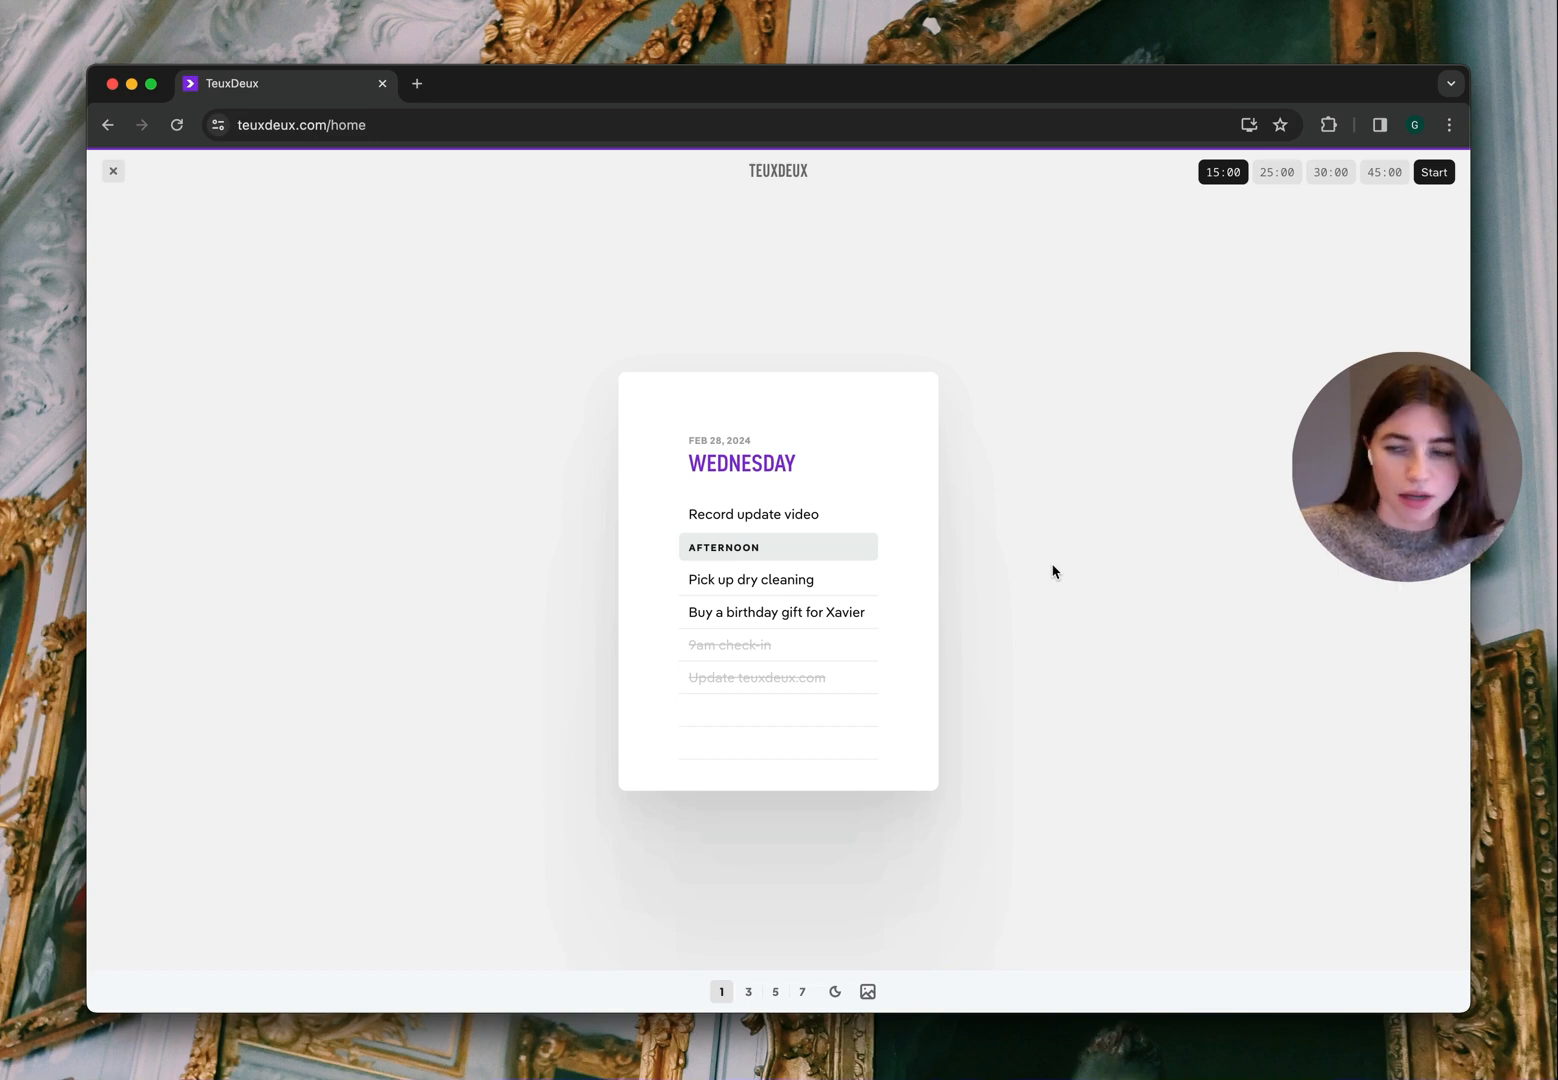
Start a 25-minute focus timer beside Wednesday's list
left_click(1276, 172)
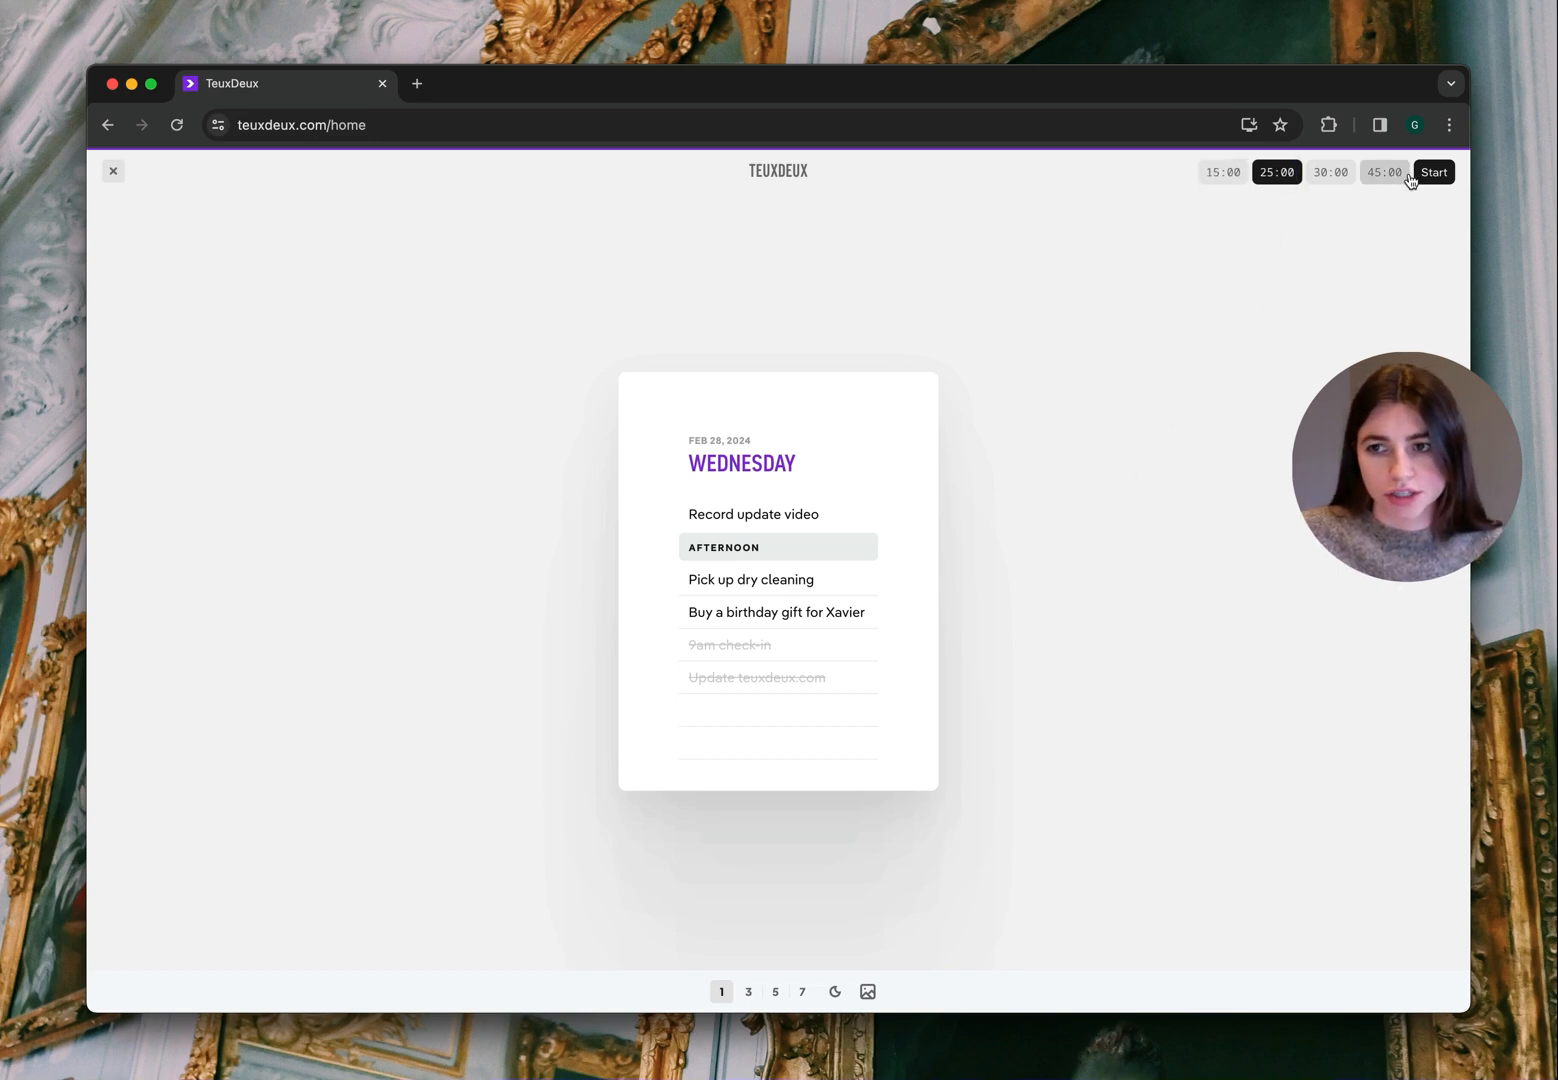
left_click(1434, 172)
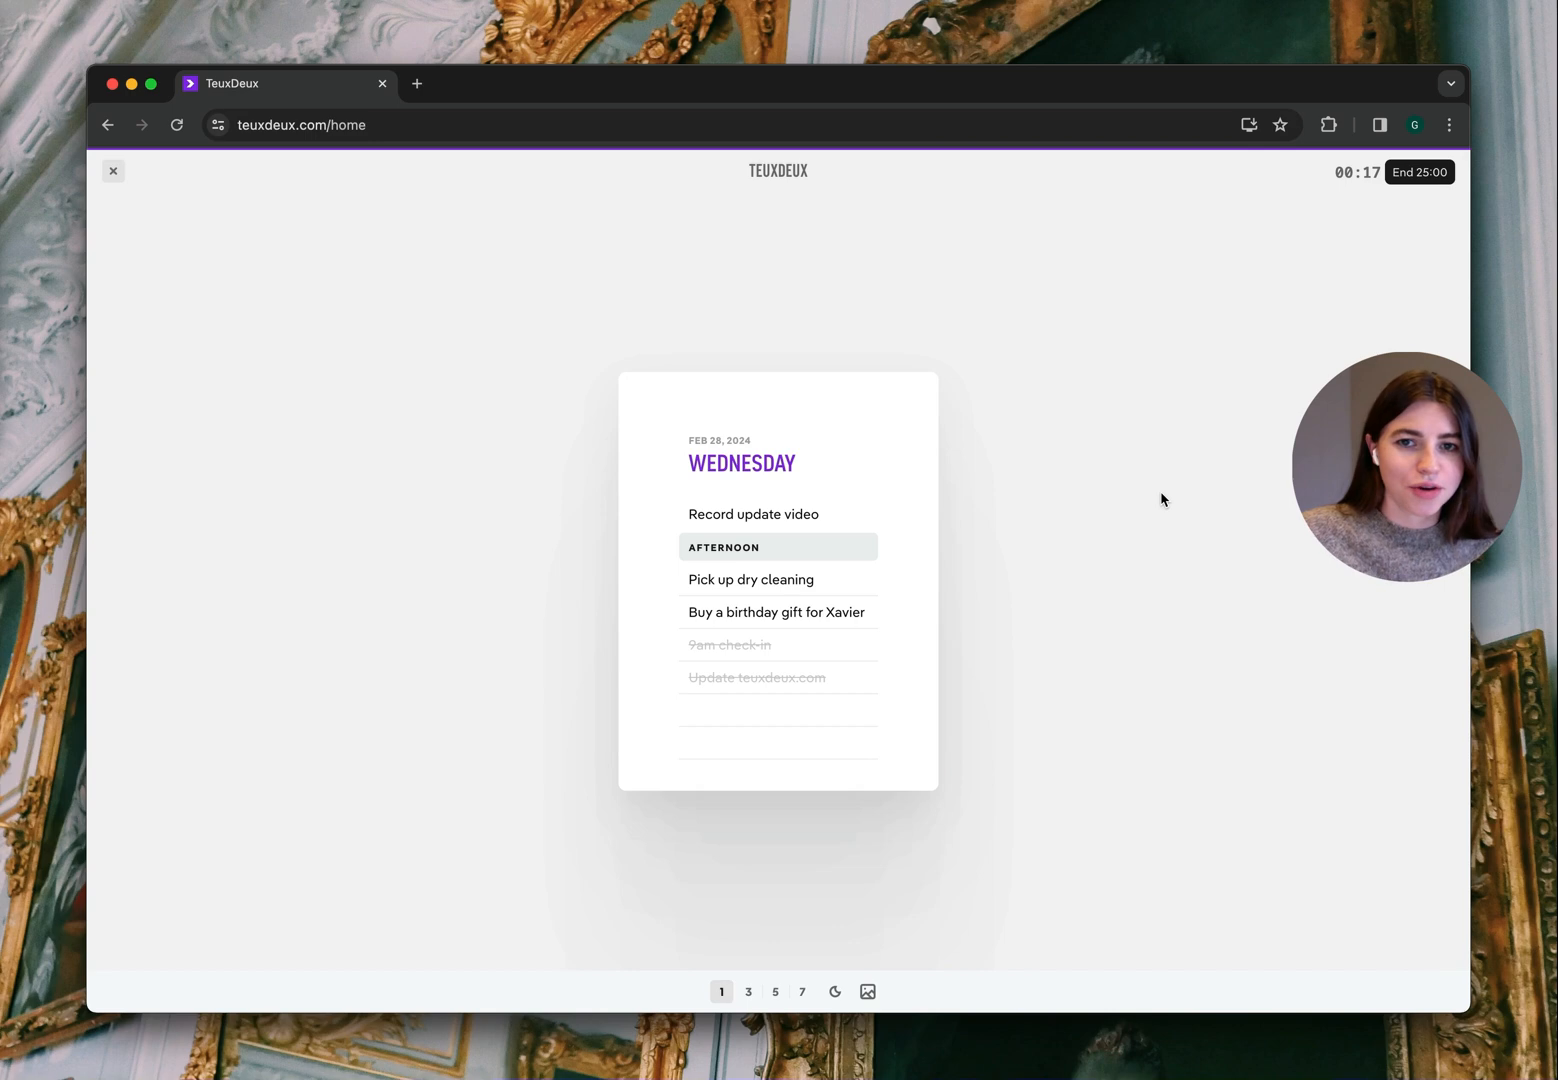